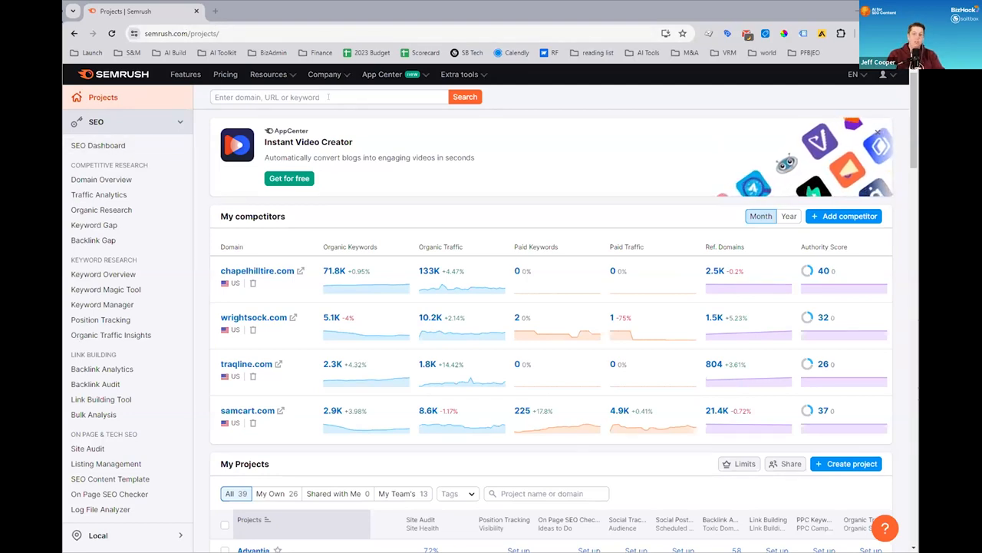
- Search planetfitness.com from recent suggestions and load its Domain Overview
{"action": "left_click", "coordinate": [329, 96]}
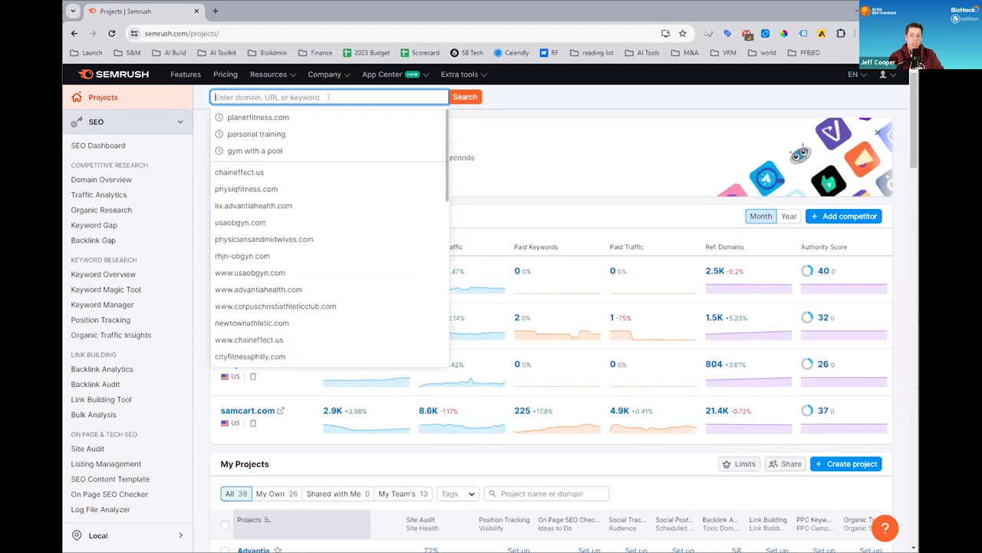
{"action": "left_click", "coordinate": [258, 116]}
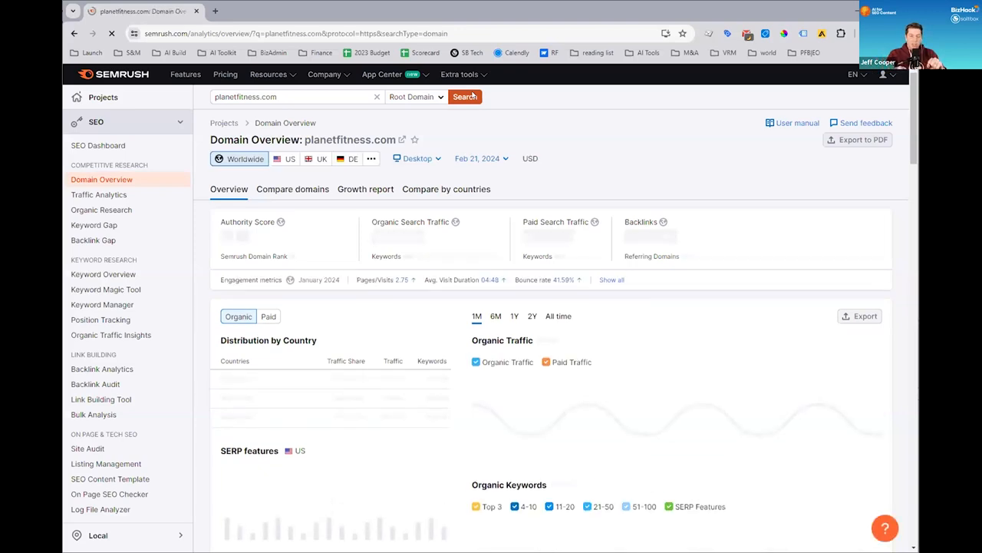
{"action": "left_click", "coordinate": [464, 97]}
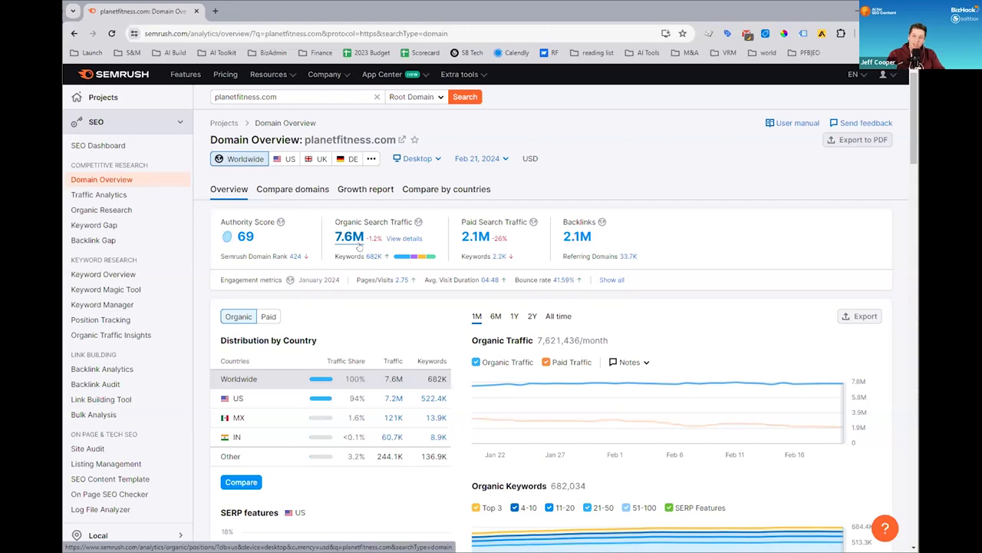
- View planetfitness.com's Organic Research positions (522.4K US keywords) and skim the keyword list
{"action": "left_click", "coordinate": [101, 209]}
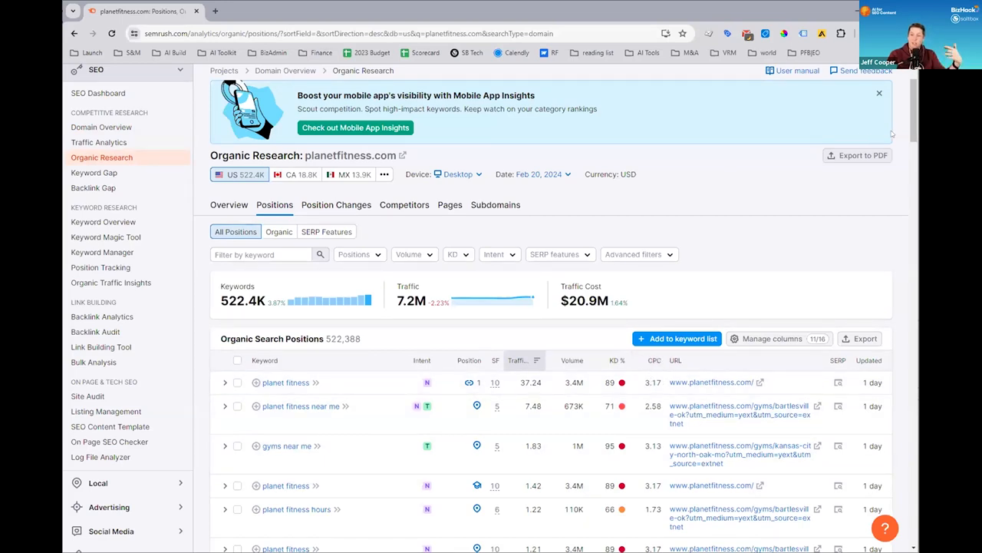
{"action": "scroll", "scroll_direction": "down", "scroll_amount": 3}
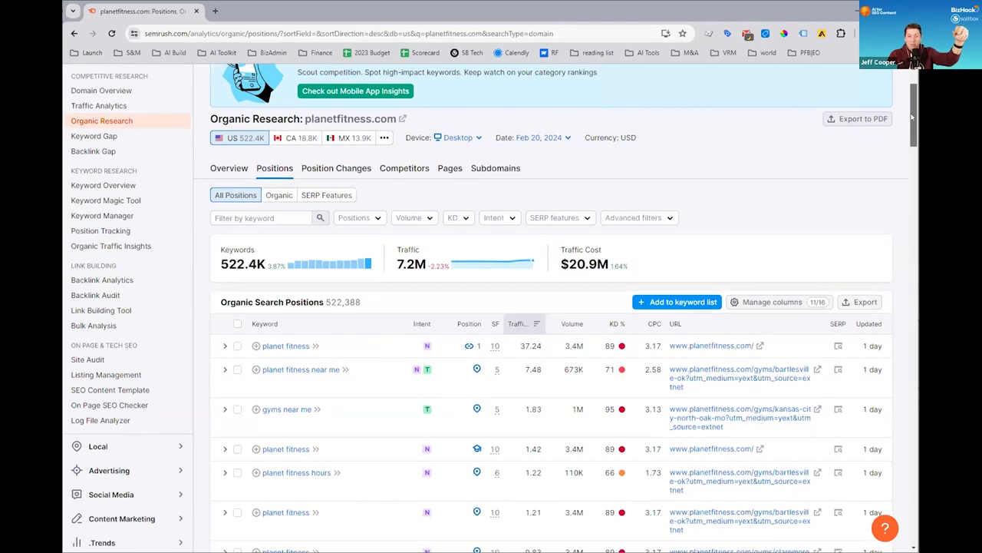
{"action": "scroll", "scroll_direction": "down", "scroll_amount": 3}
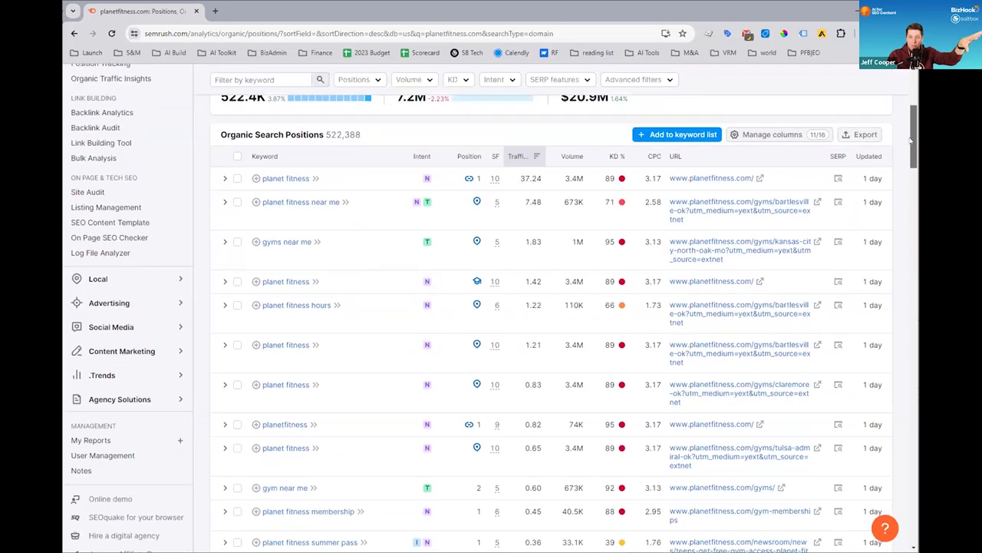
{"action": "scroll", "scroll_direction": "down", "scroll_amount": 3}
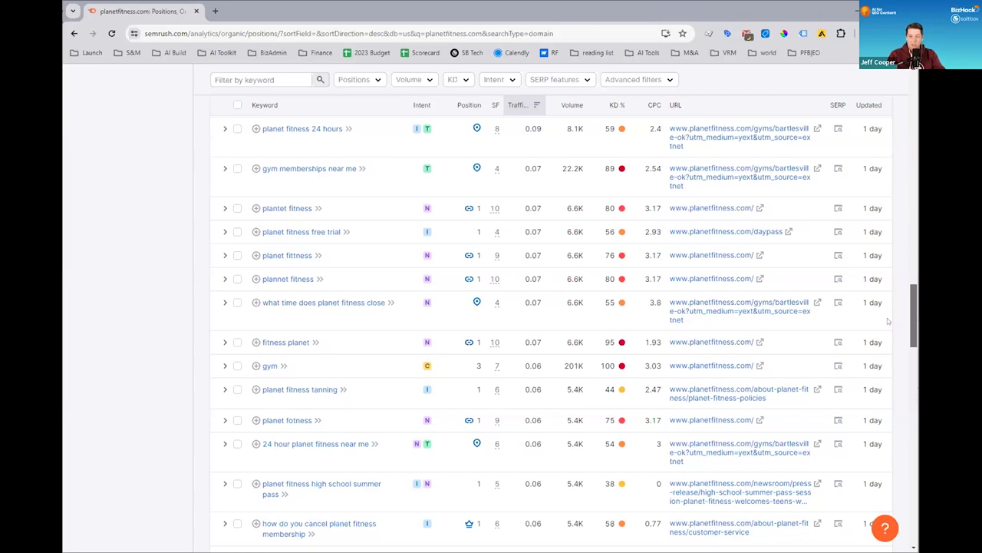
{"action": "scroll", "scroll_direction": "up", "scroll_amount": 3}
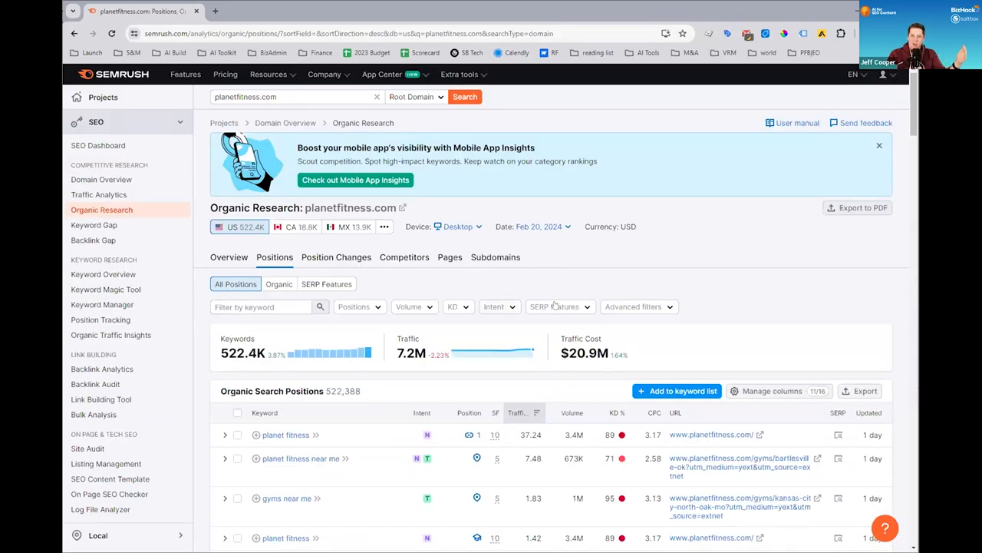
- Apply an advanced filter excluding keywords containing 'planet', leaving 265.9K keywords
{"action": "left_click", "coordinate": [638, 307]}
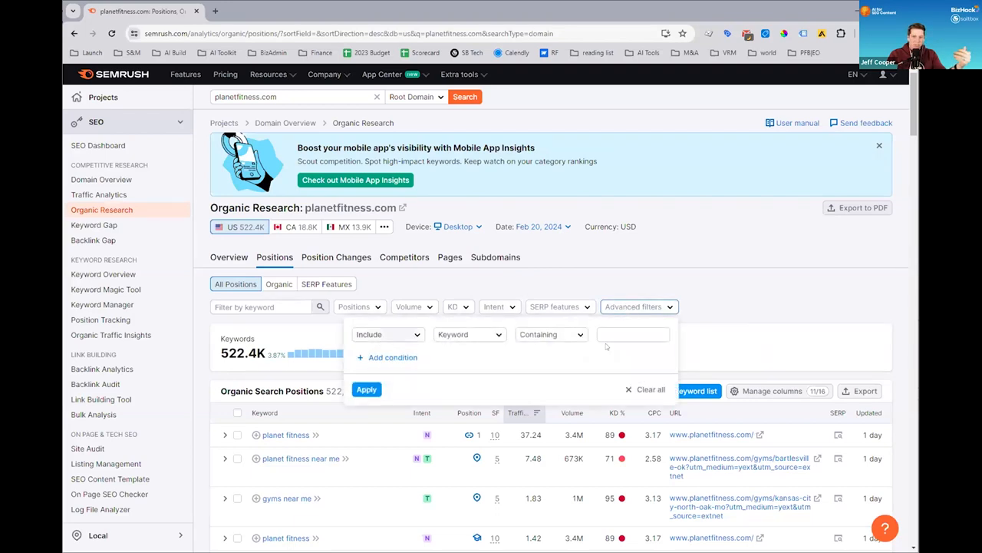
{"action": "left_click", "coordinate": [365, 390]}
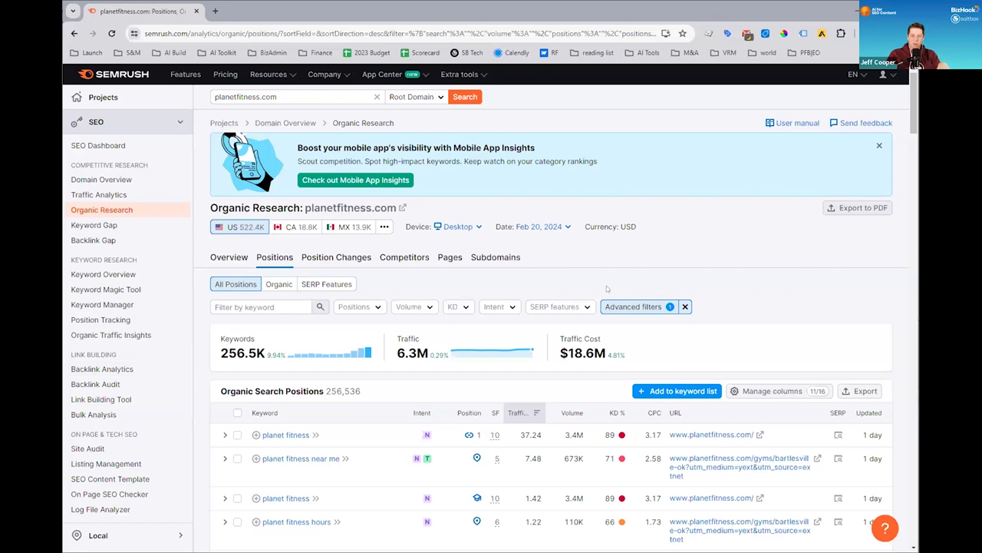
{"action": "left_click", "coordinate": [637, 307]}
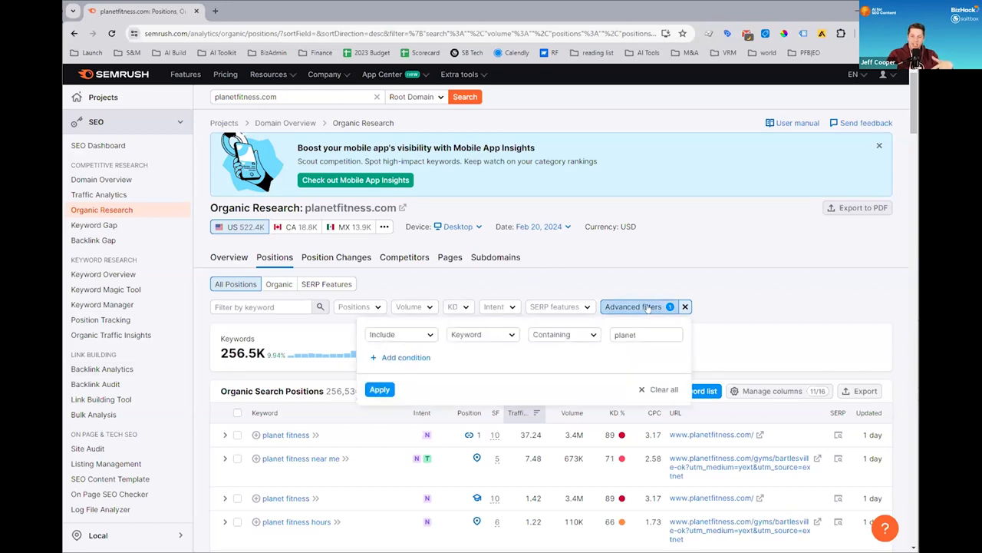
{"action": "left_click", "coordinate": [400, 335]}
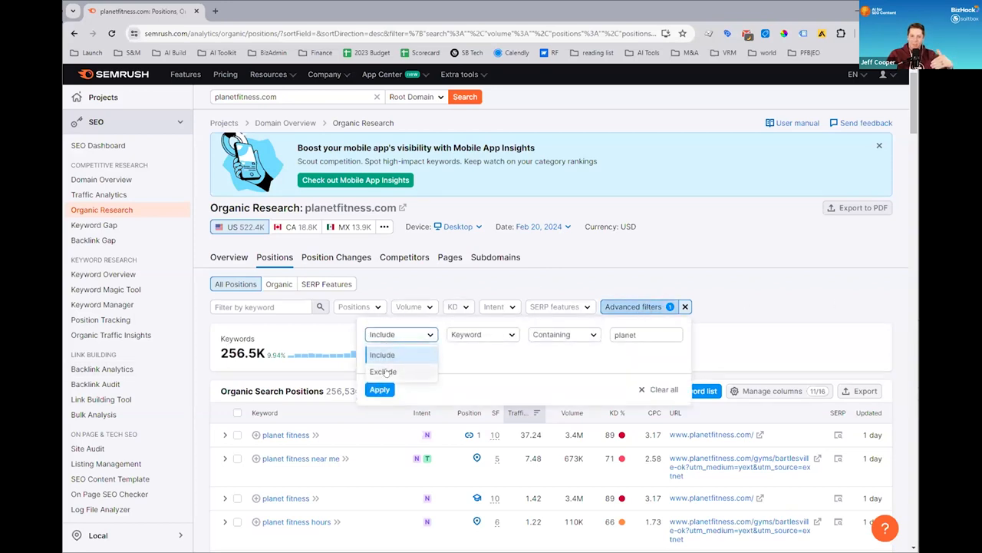
{"action": "left_click", "coordinate": [383, 372]}
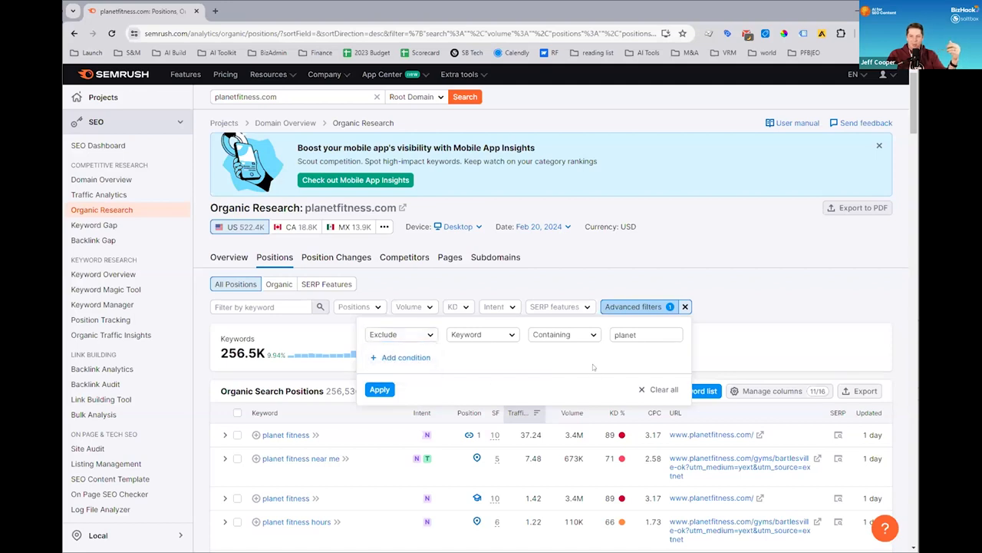
{"action": "mouse_move", "coordinate": [591, 365]}
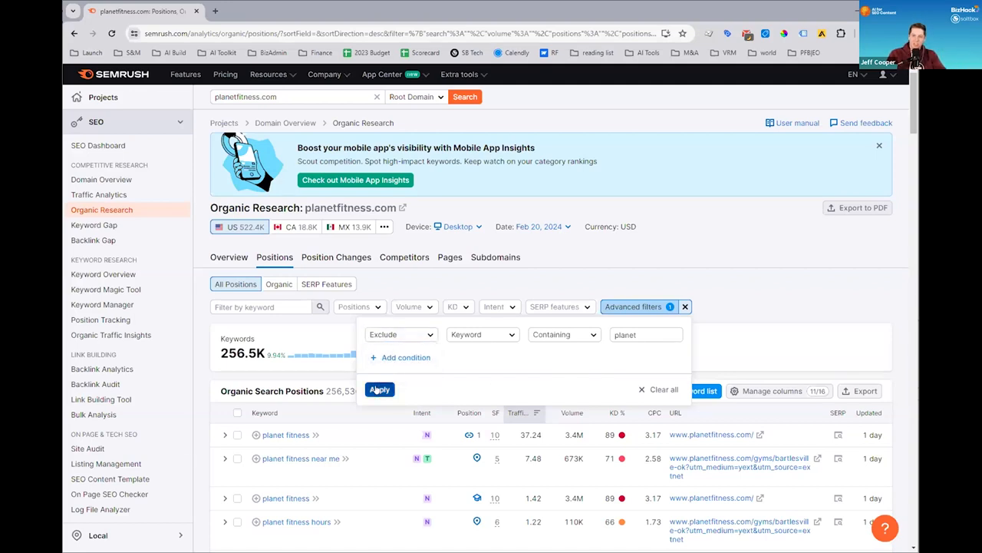
{"action": "left_click", "coordinate": [380, 390]}
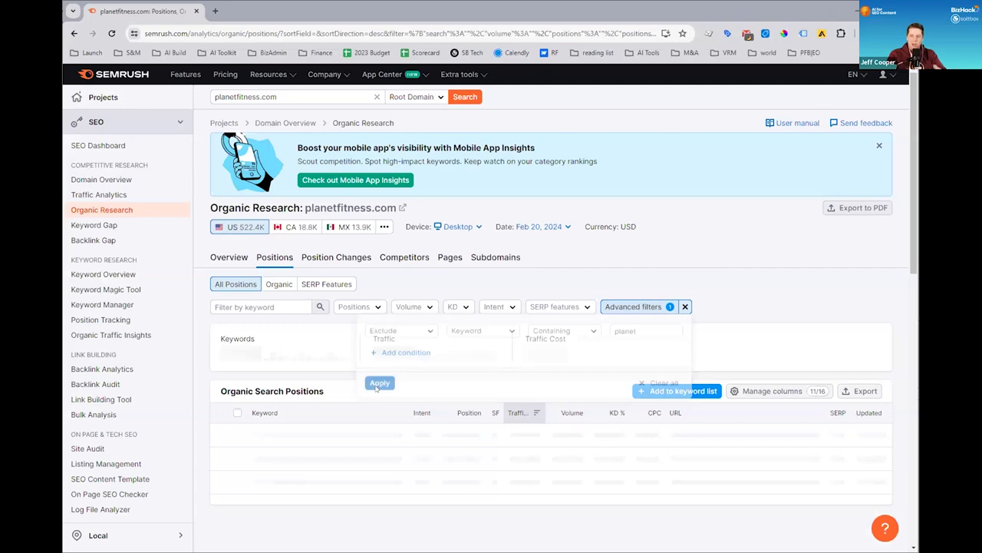
{"action": "left_click", "coordinate": [379, 384]}
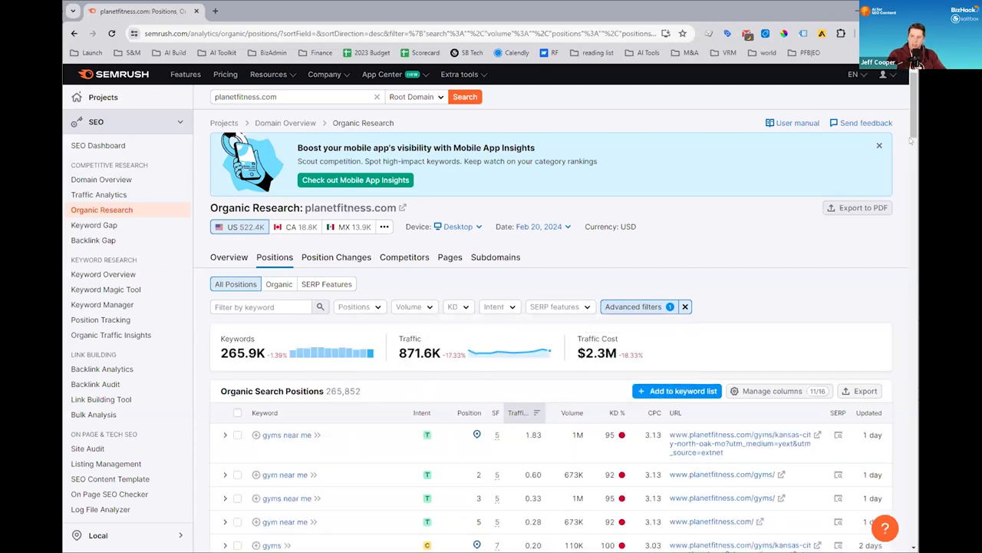
{"action": "scroll", "scroll_direction": "down", "scroll_amount": 3}
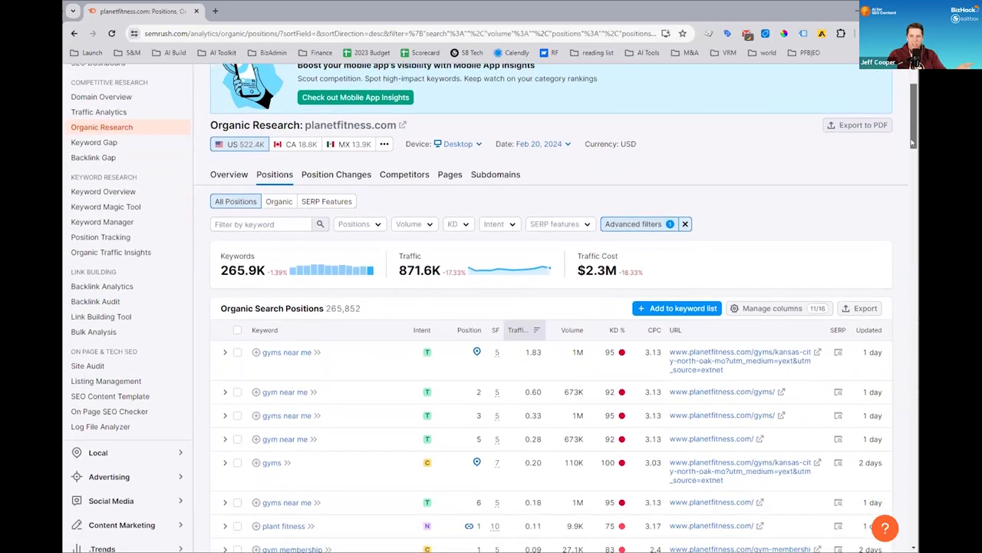
{"action": "scroll", "scroll_direction": "down", "scroll_amount": 3}
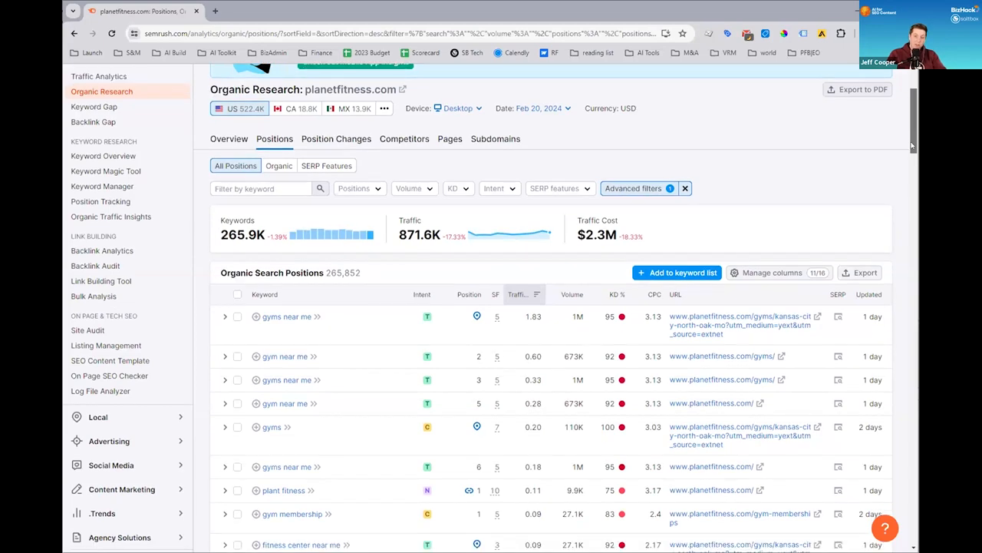
{"action": "scroll", "scroll_direction": "down", "scroll_amount": 3}
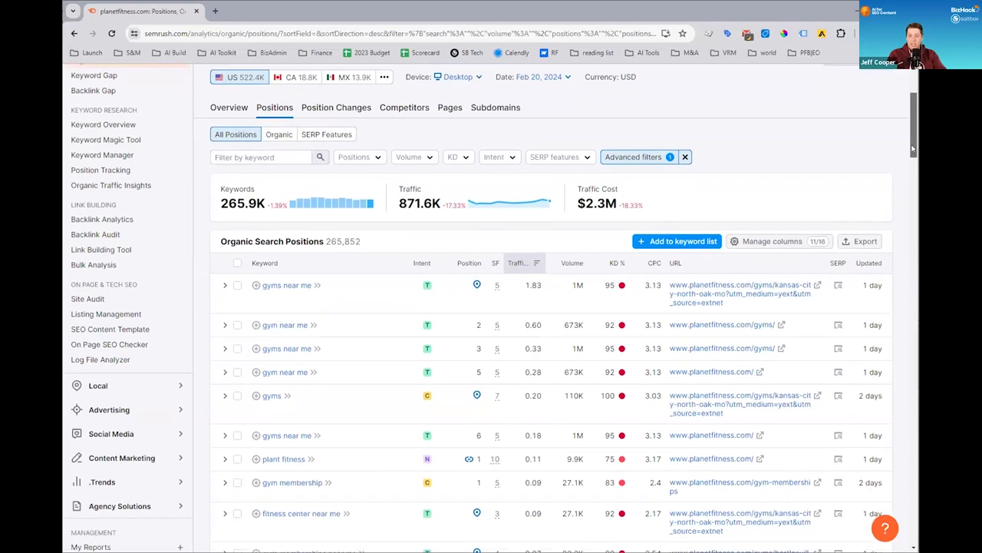
{"action": "scroll", "scroll_direction": "down", "scroll_amount": 3}
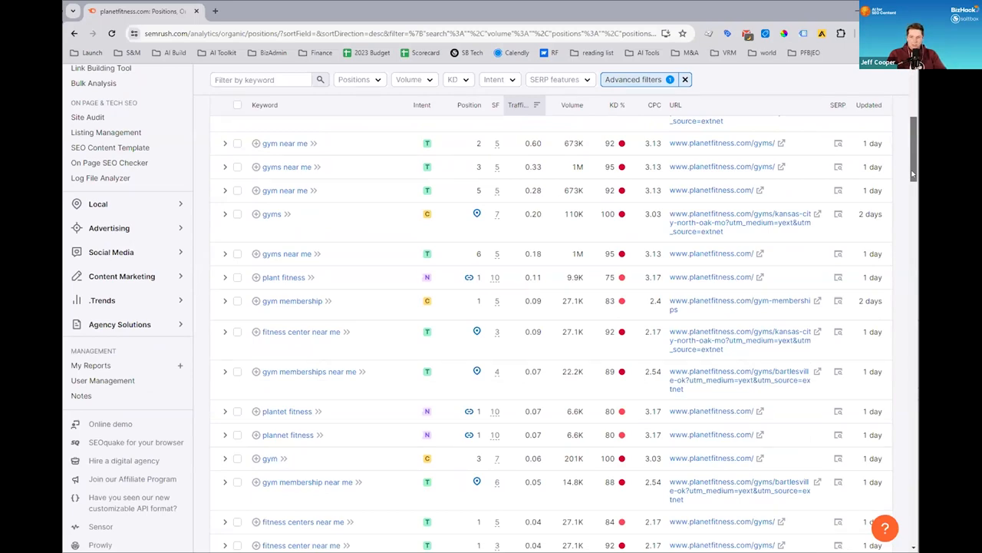
{"action": "scroll", "scroll_direction": "down", "scroll_amount": 3}
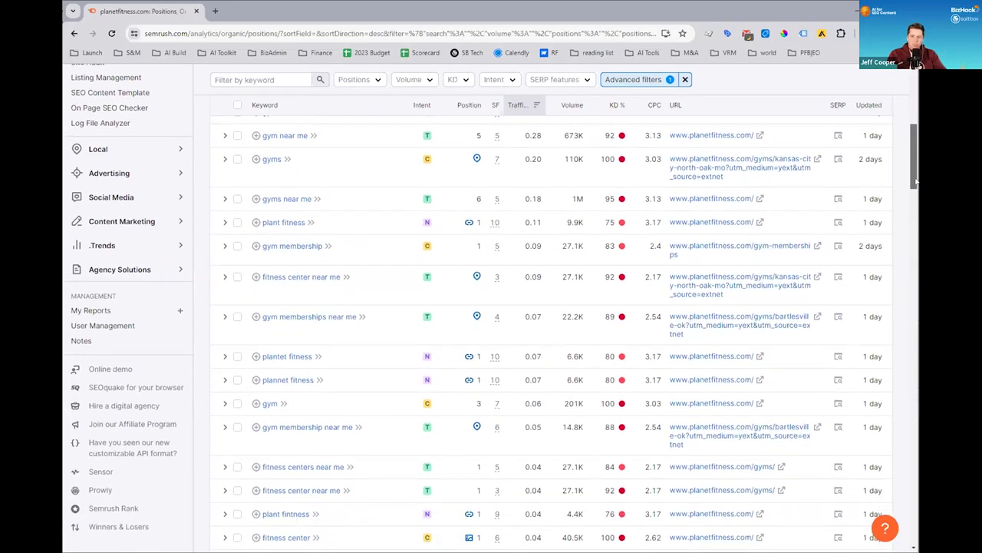
{"action": "scroll", "scroll_direction": "down", "scroll_amount": 3}
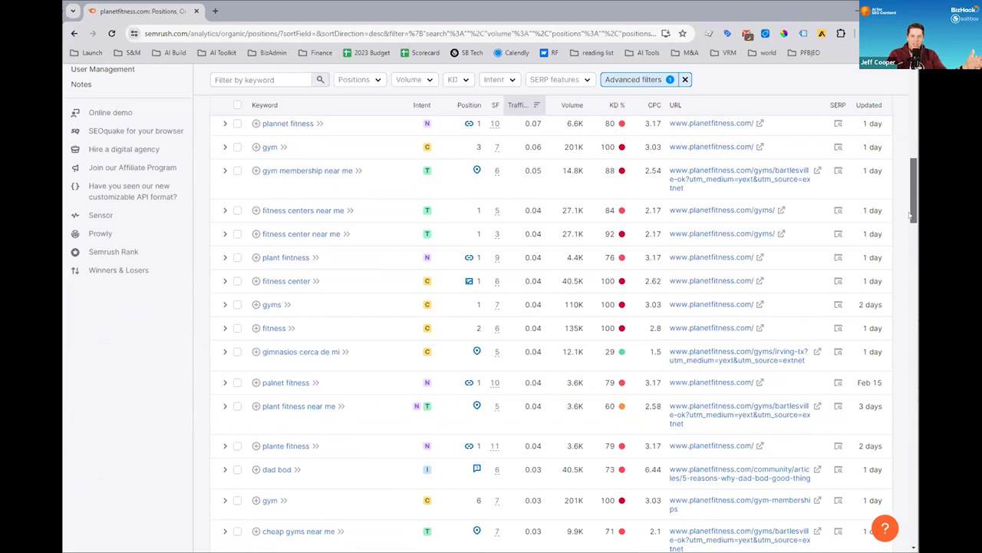
{"action": "scroll", "scroll_direction": "down", "scroll_amount": 3}
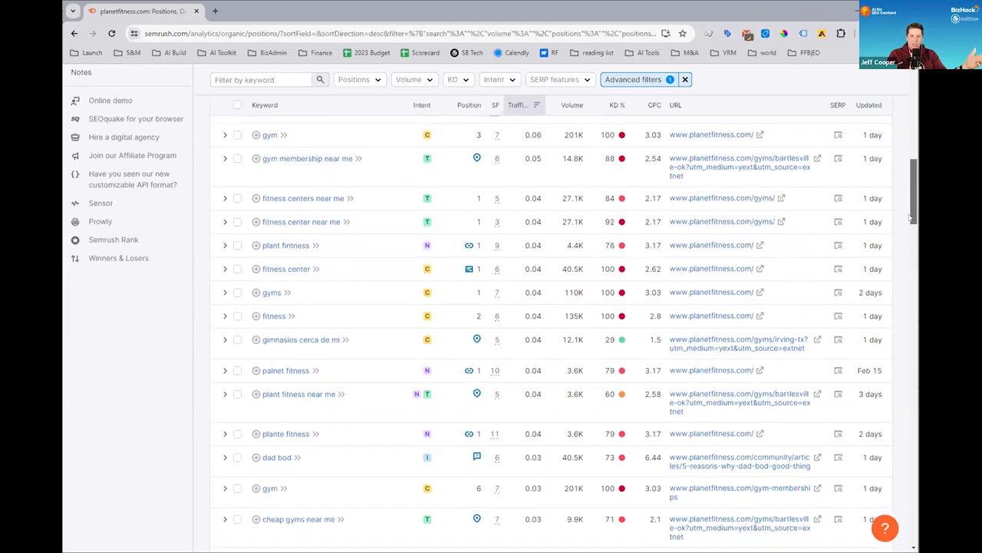
{"action": "scroll", "scroll_direction": "down", "scroll_amount": 3}
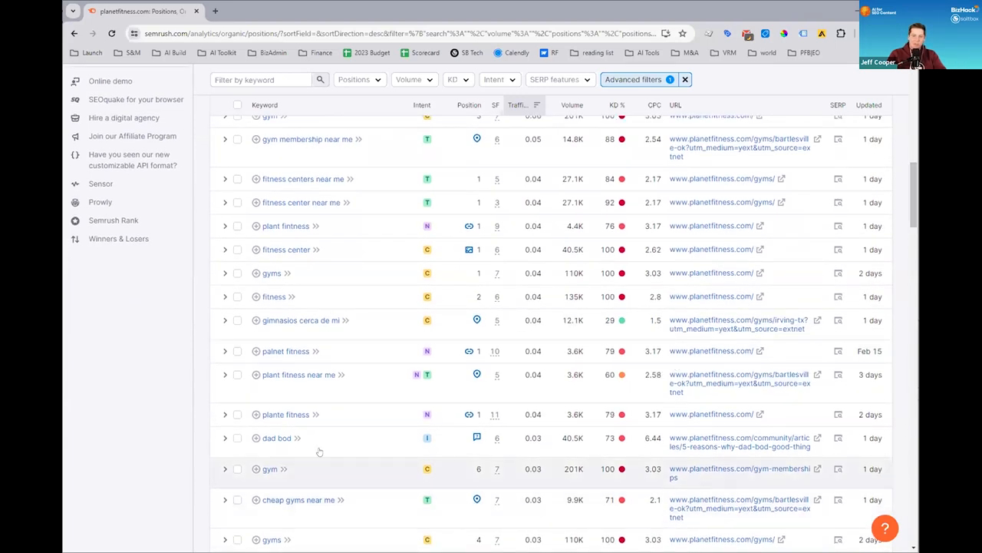
{"action": "mouse_move", "coordinate": [313, 437]}
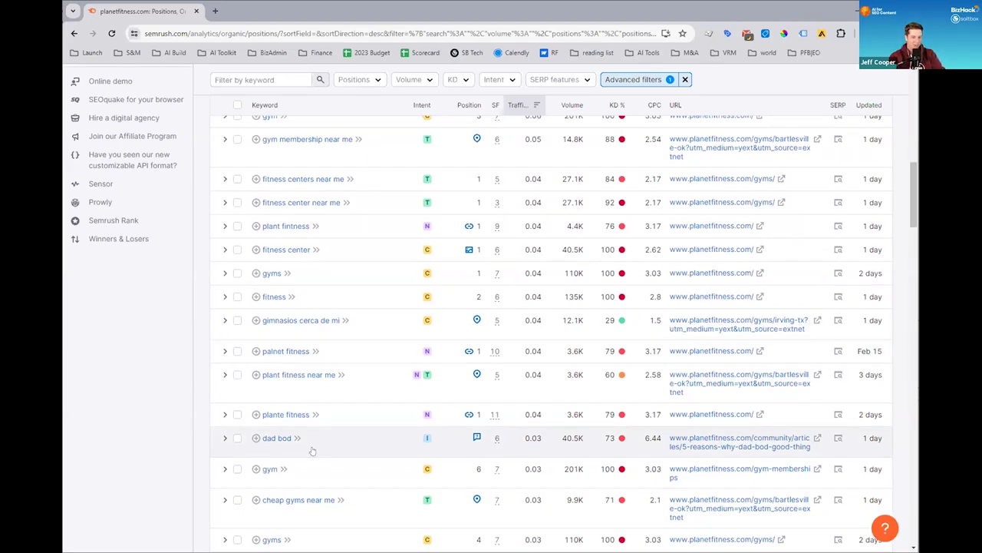
{"action": "mouse_move", "coordinate": [390, 399]}
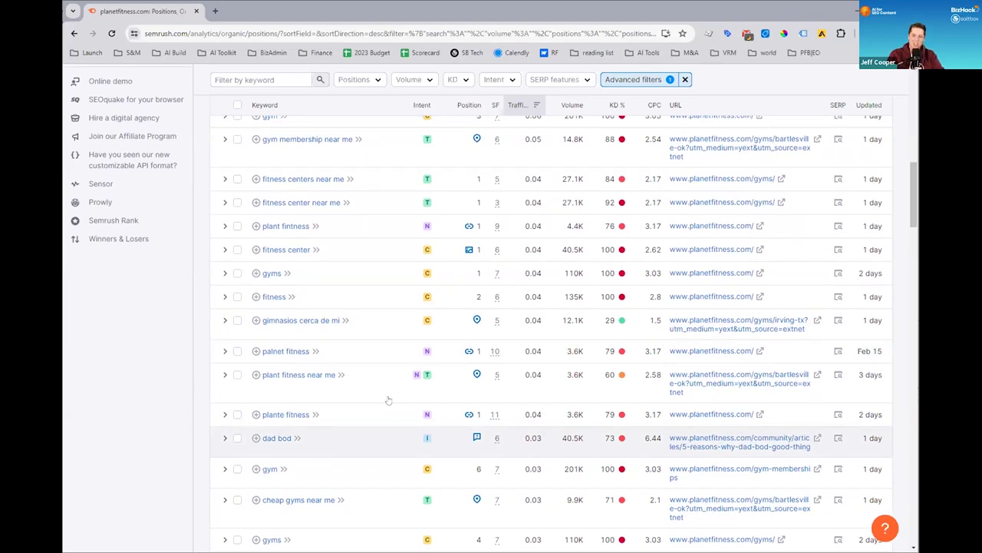
{"action": "scroll", "scroll_direction": "down", "scroll_amount": 3}
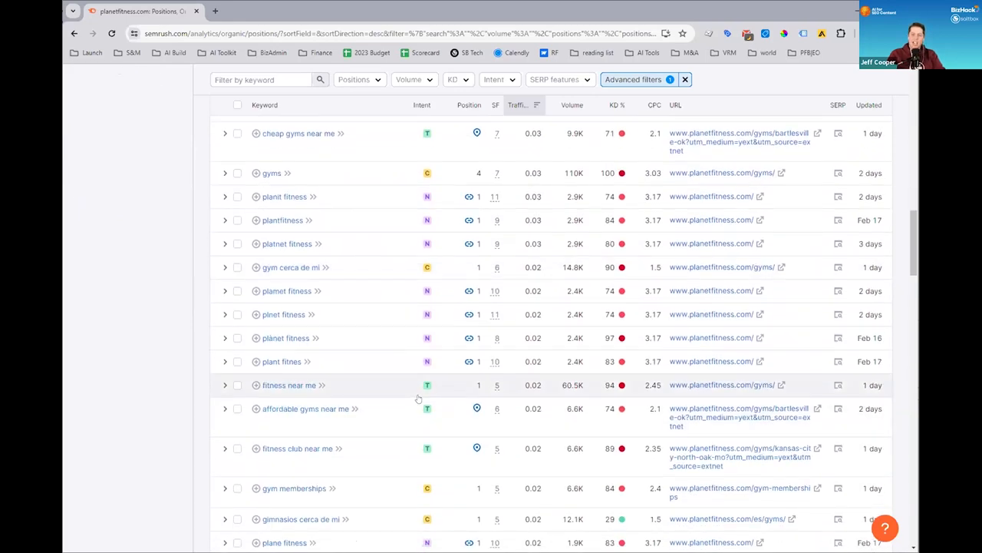
{"action": "mouse_move", "coordinate": [408, 402]}
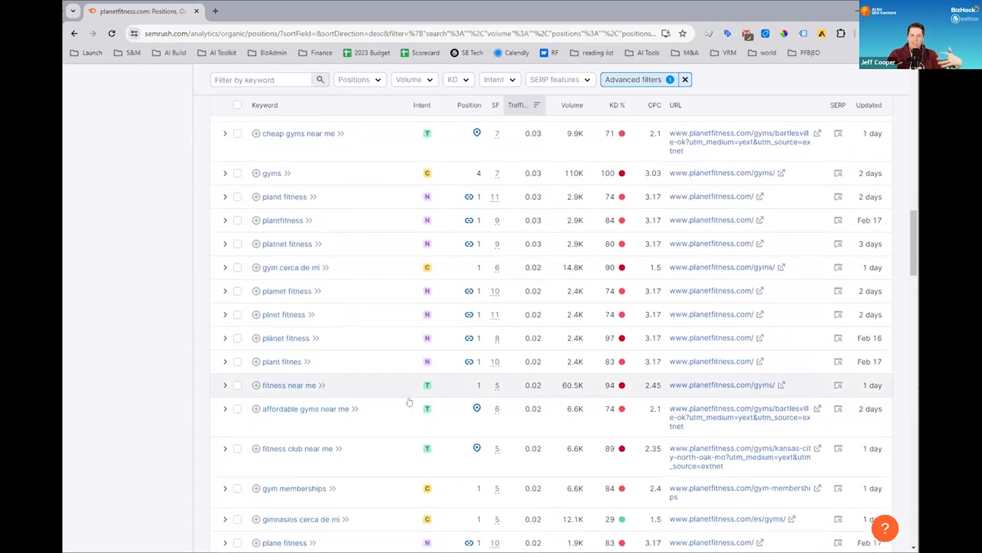
{"action": "scroll", "scroll_direction": "down", "scroll_amount": 3}
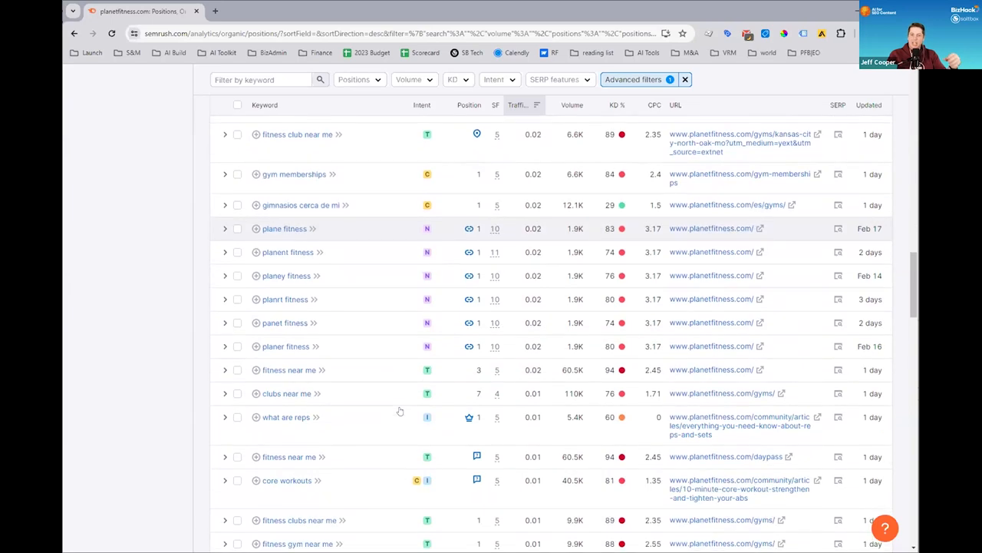
{"action": "mouse_move", "coordinate": [387, 418]}
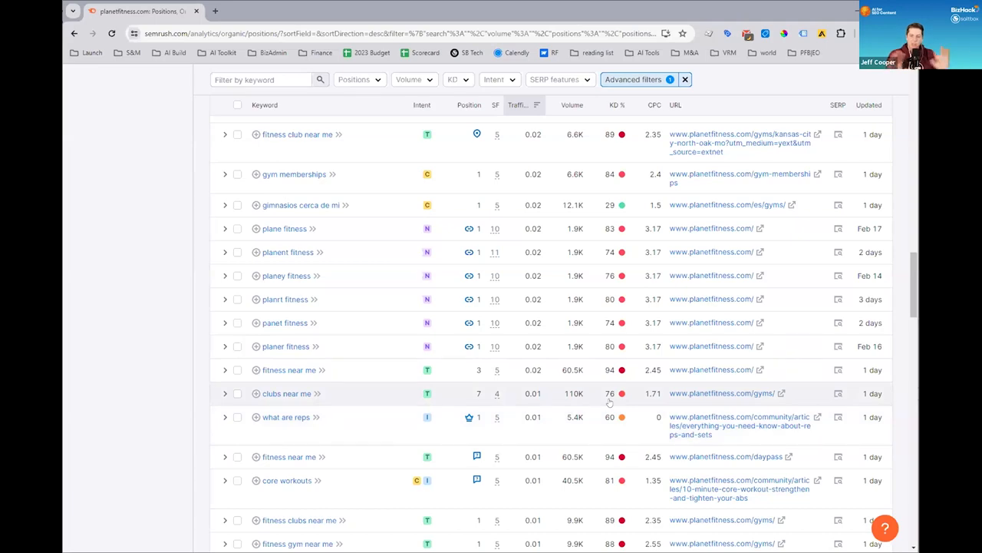
{"action": "scroll", "scroll_direction": "down", "scroll_amount": 3}
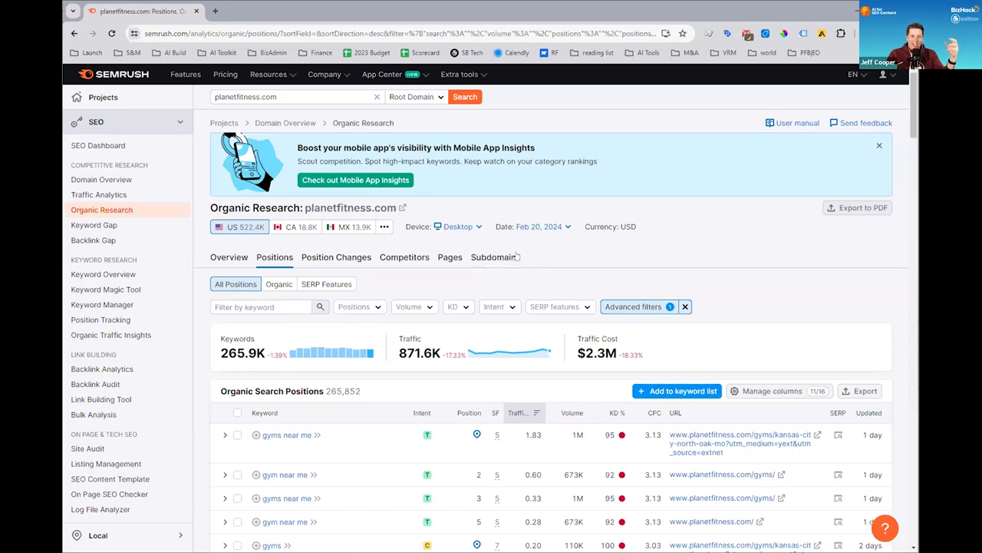
{"action": "left_click", "coordinate": [94, 225]}
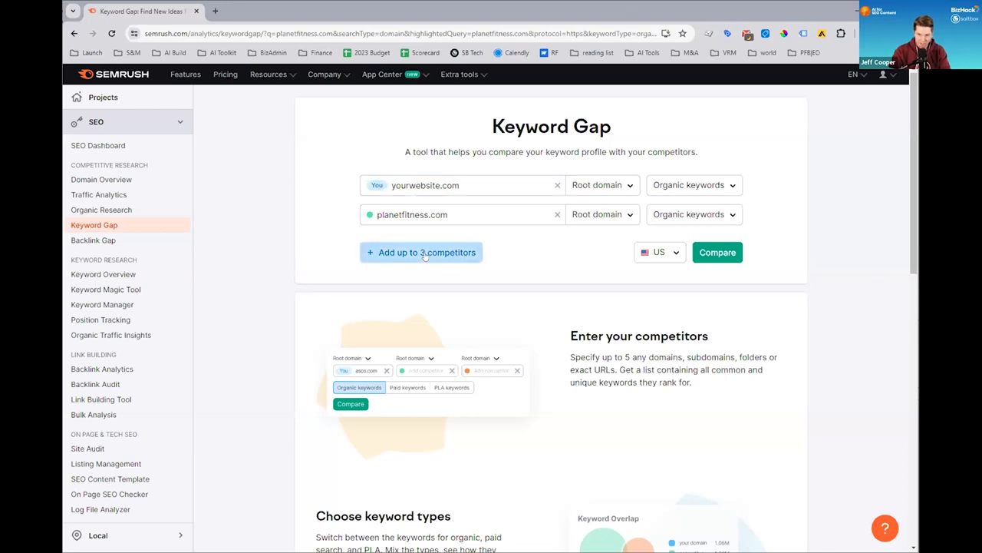
- Add crunch.com and goldsgym.com as competitors and run the Keyword Gap comparison
{"action": "left_click", "coordinate": [420, 252]}
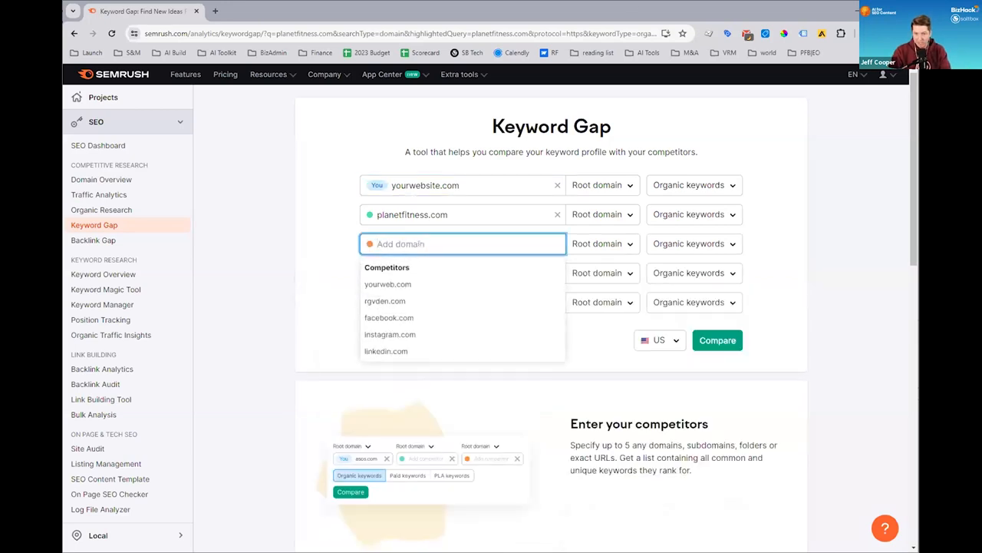
{"action": "type", "text": "crunc"}
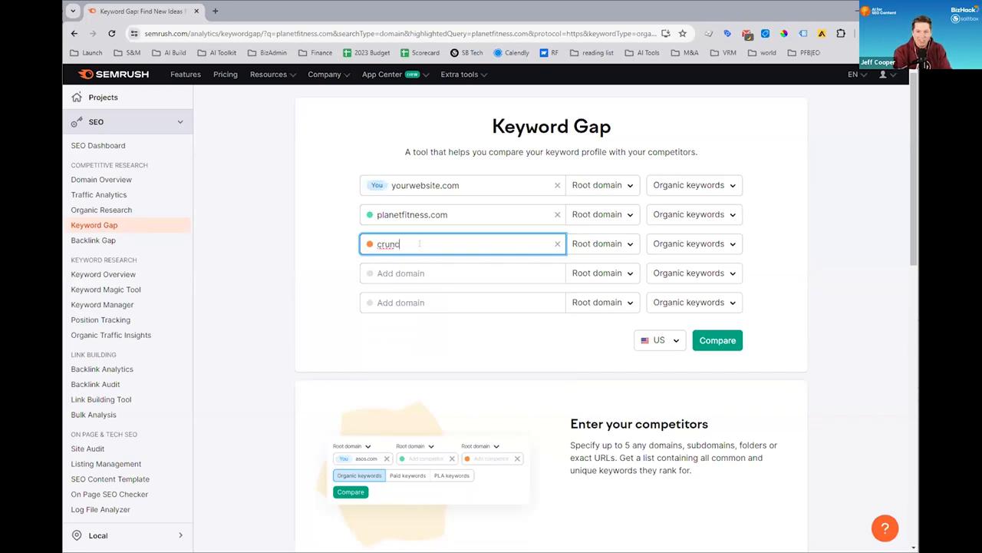
{"action": "type", "text": "h.com"}
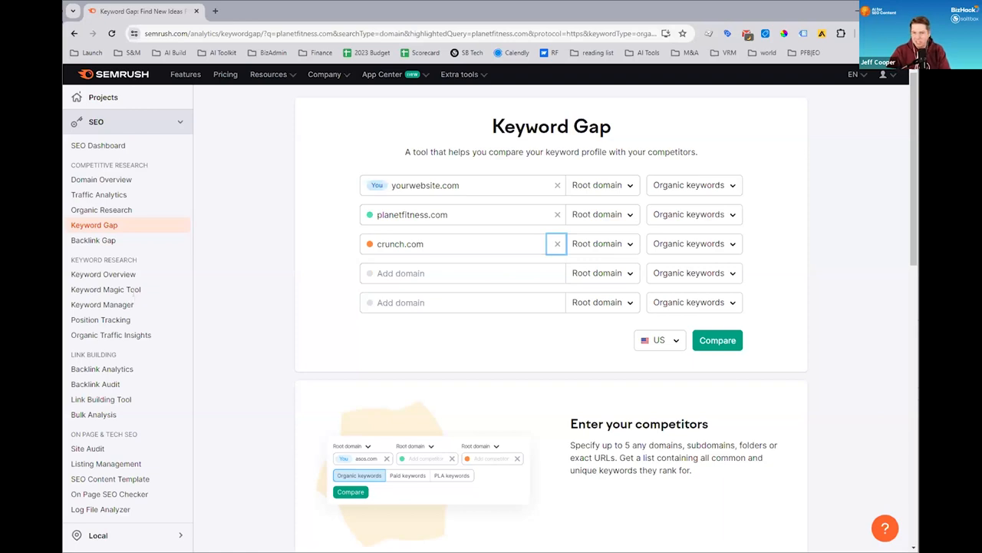
{"action": "left_click", "coordinate": [463, 274]}
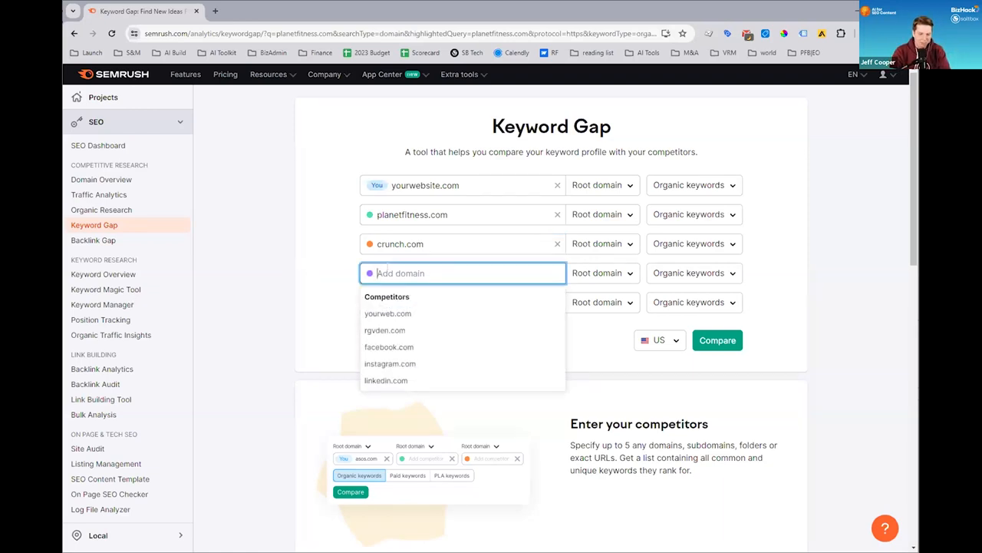
{"action": "type", "text": "goldsgym.com"}
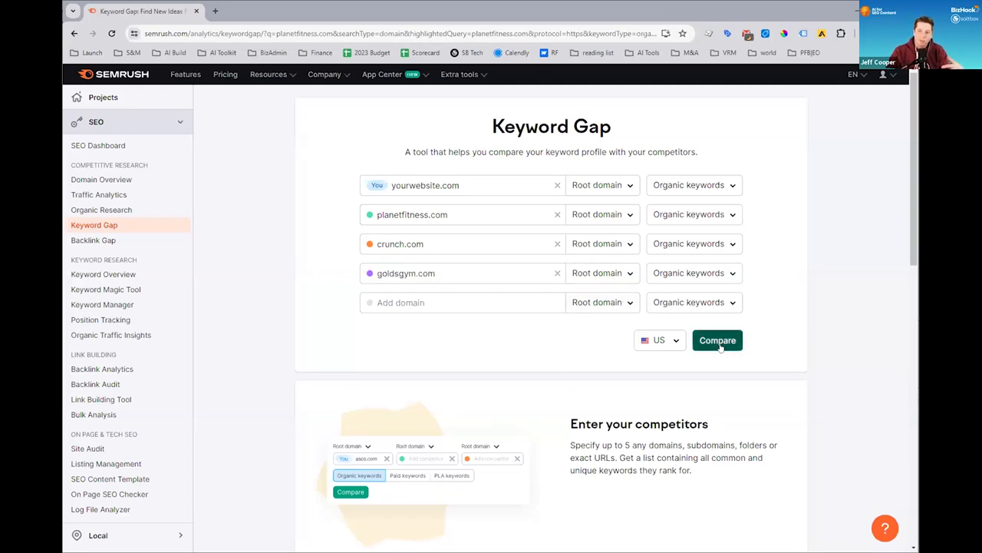
{"action": "left_click", "coordinate": [718, 340]}
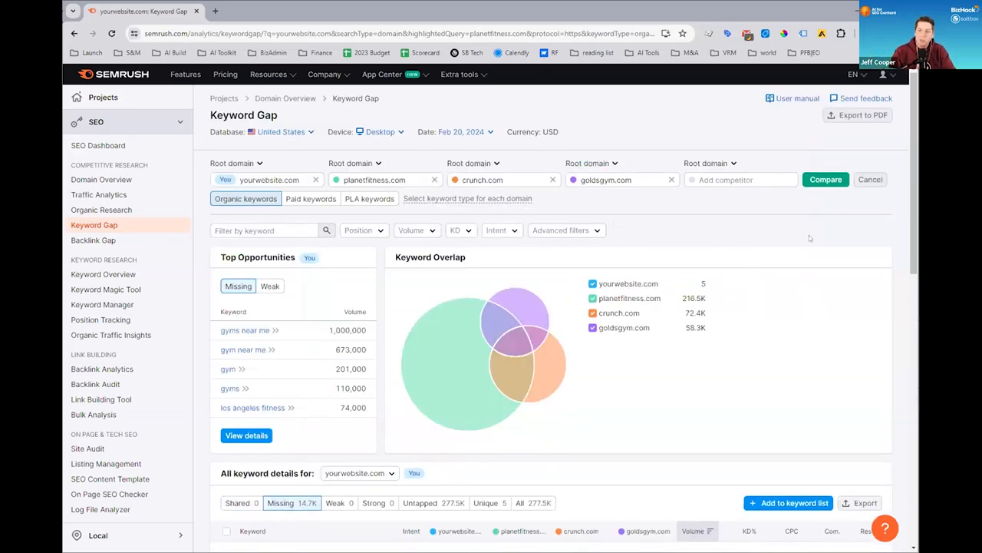
{"action": "scroll", "scroll_direction": "down", "scroll_amount": 3}
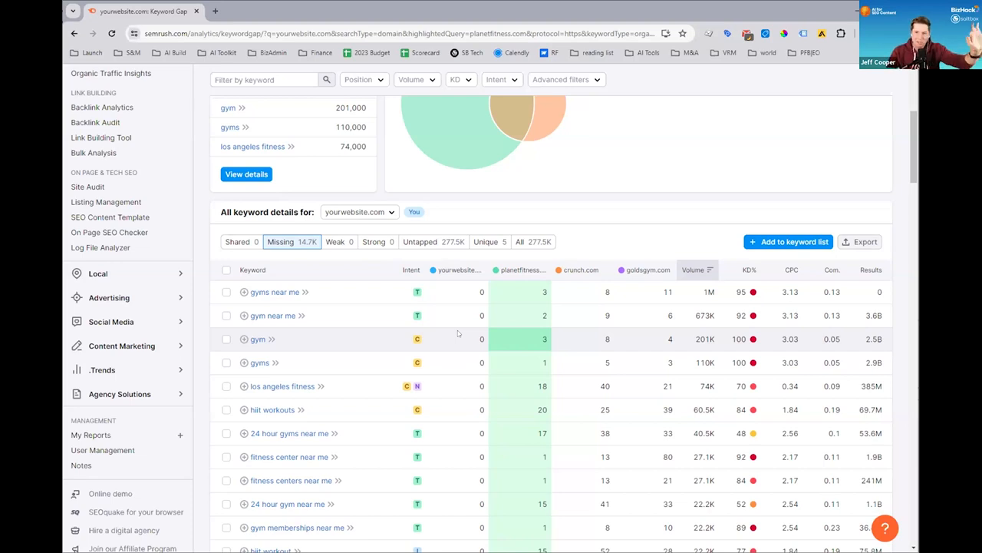
{"action": "mouse_move", "coordinate": [442, 330]}
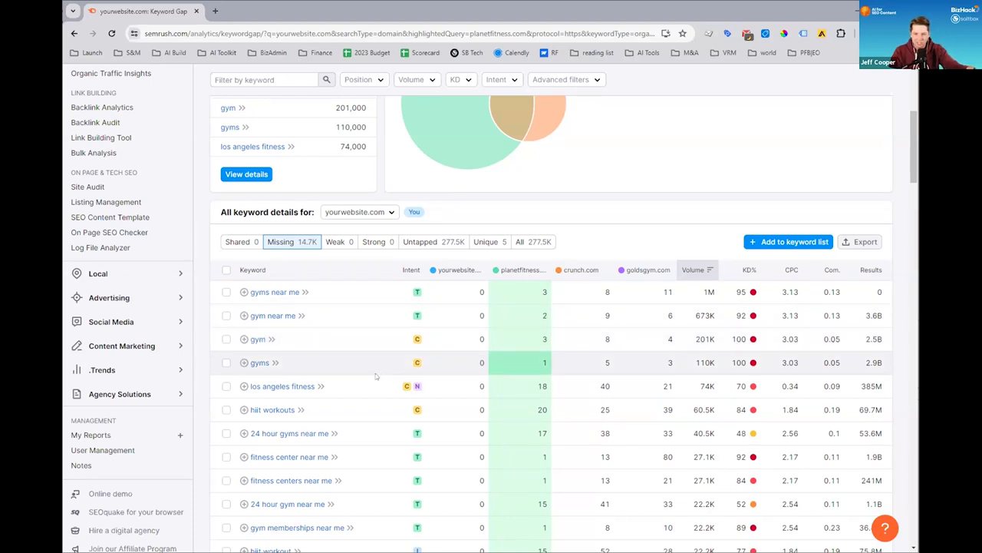
{"action": "scroll", "scroll_direction": "down", "scroll_amount": 3}
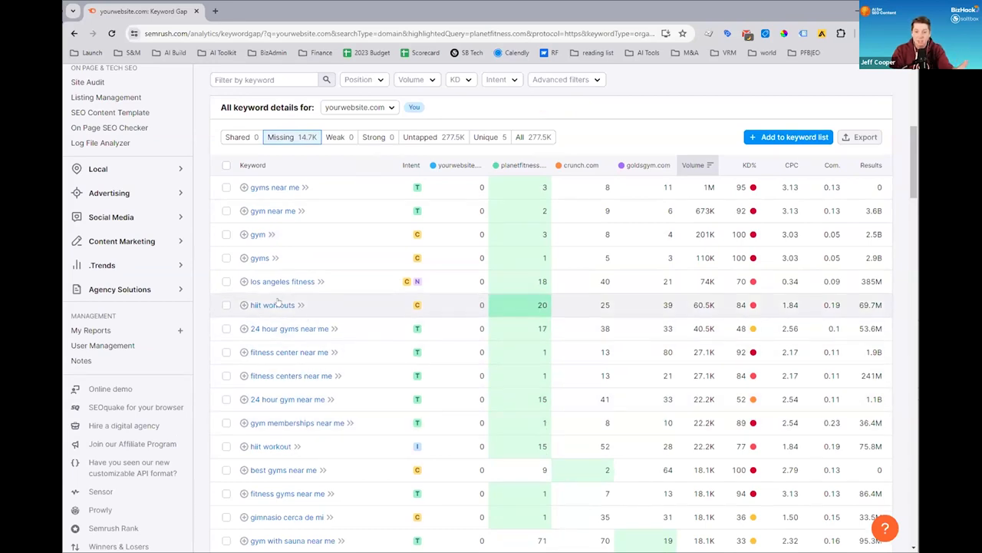
{"action": "mouse_move", "coordinate": [273, 304]}
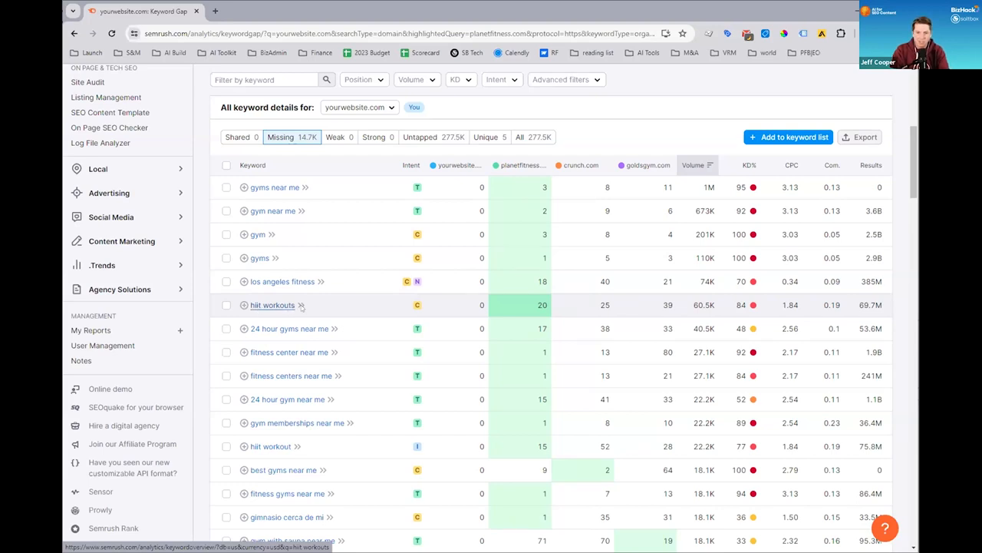
{"action": "scroll", "scroll_direction": "down", "scroll_amount": 3}
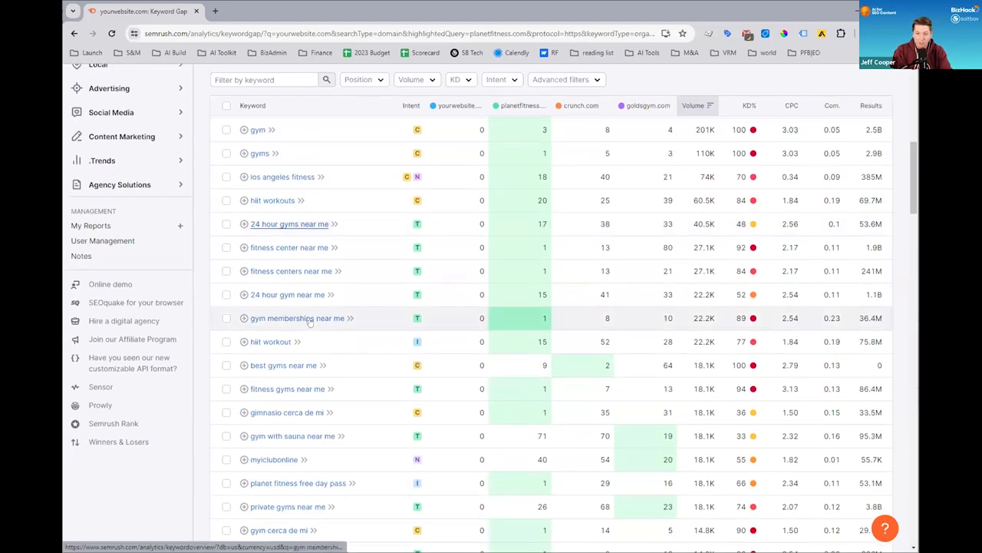
{"action": "scroll", "scroll_direction": "down", "scroll_amount": 3}
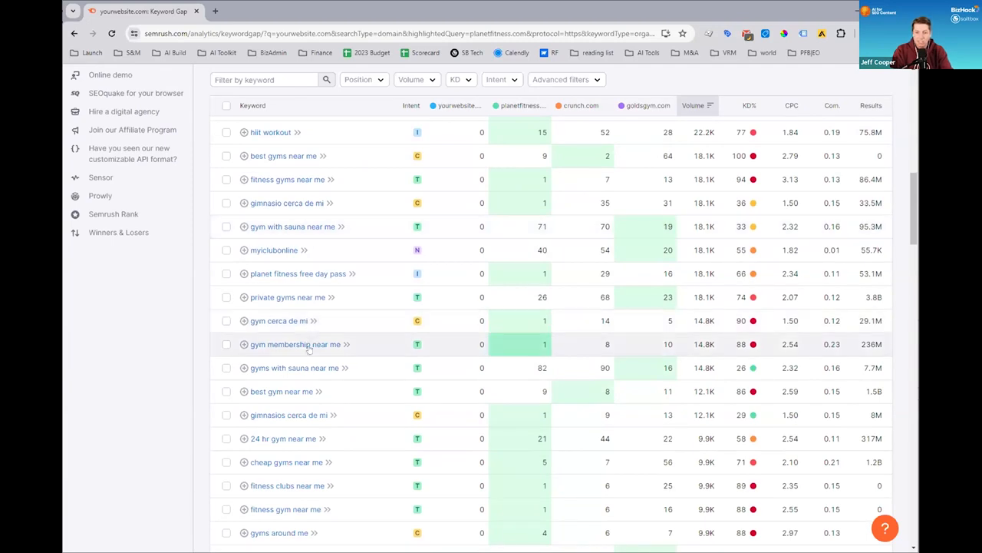
{"action": "scroll", "scroll_direction": "down", "scroll_amount": 3}
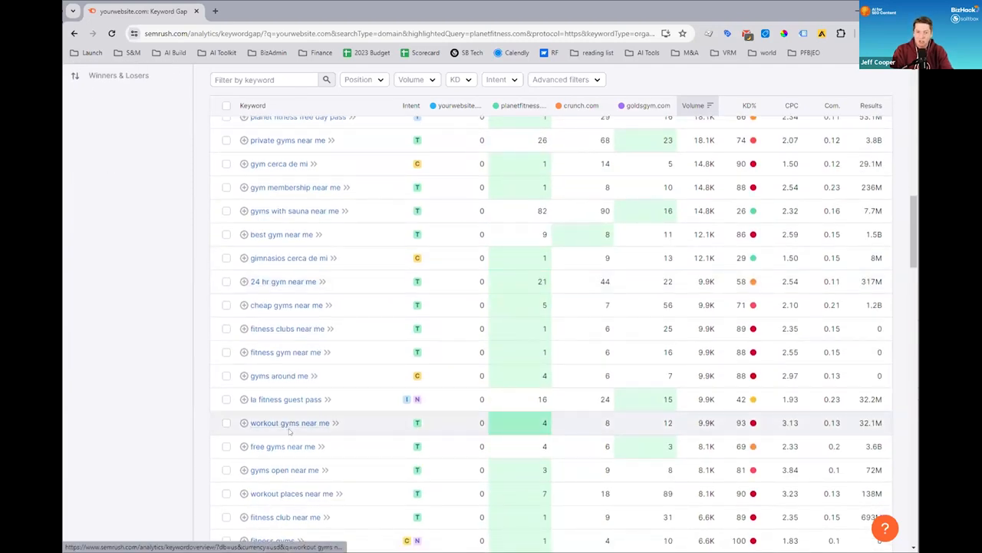
{"action": "scroll", "scroll_direction": "down", "scroll_amount": 3}
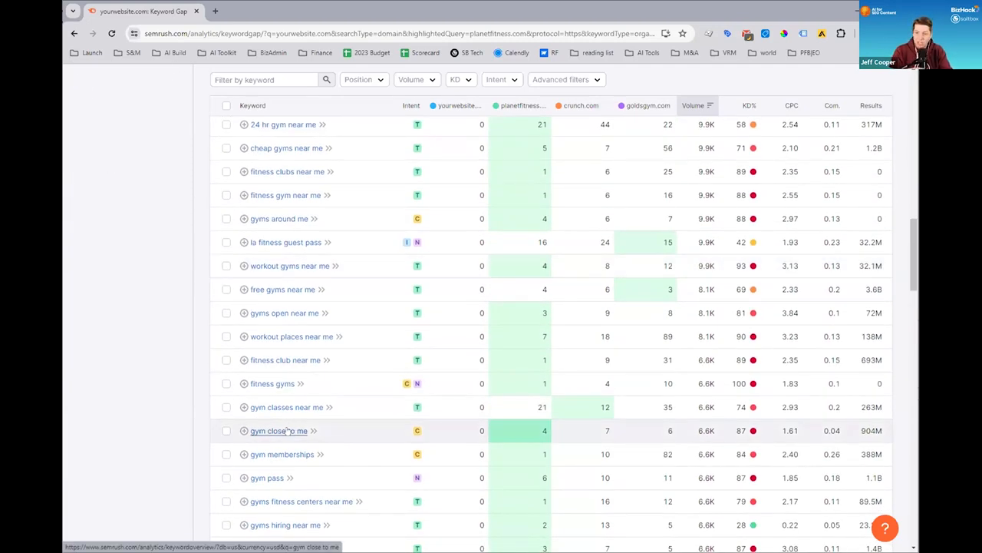